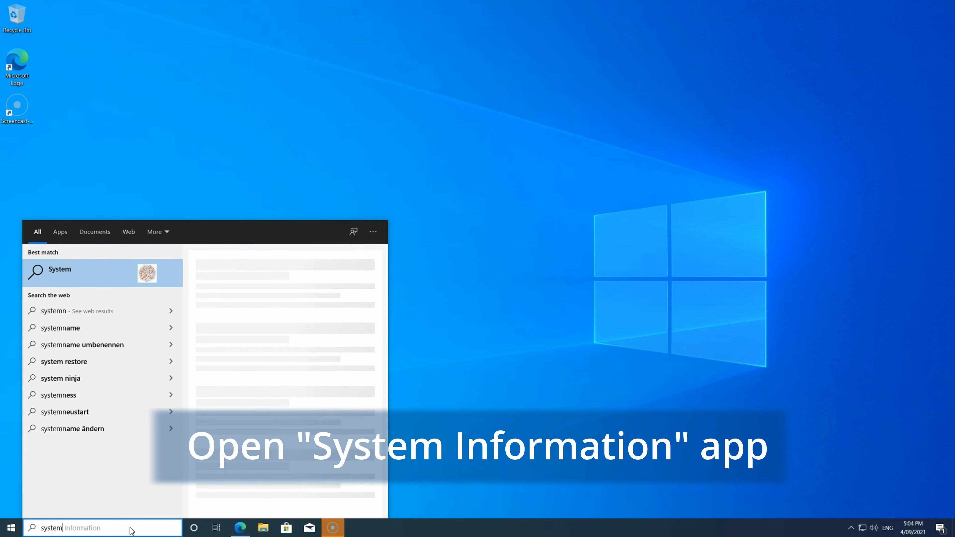
# Step: Confirm BIOS v01.63 in System Information matches HP's latest 01.63 Rev.A, then close it
pyautogui.click(60, 269)
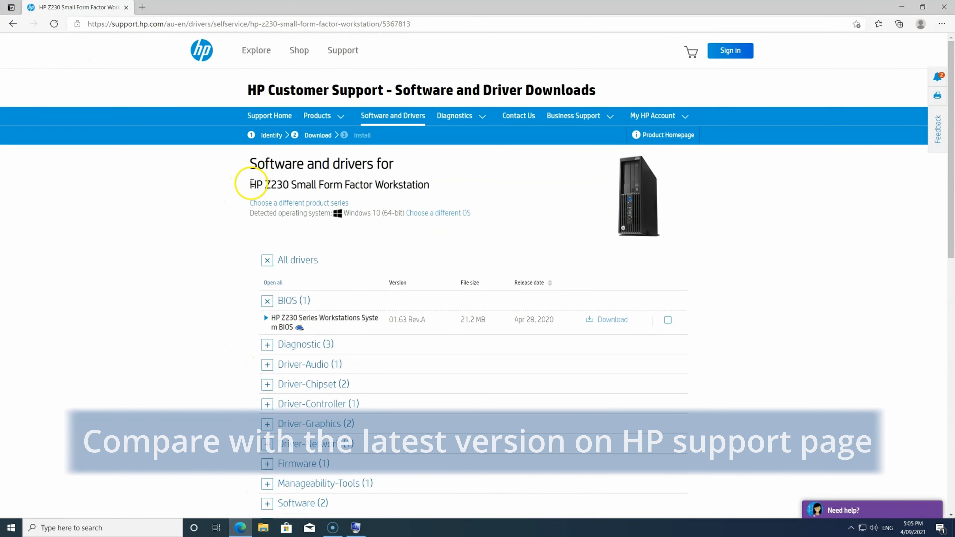
pyautogui.moveTo(407, 319)
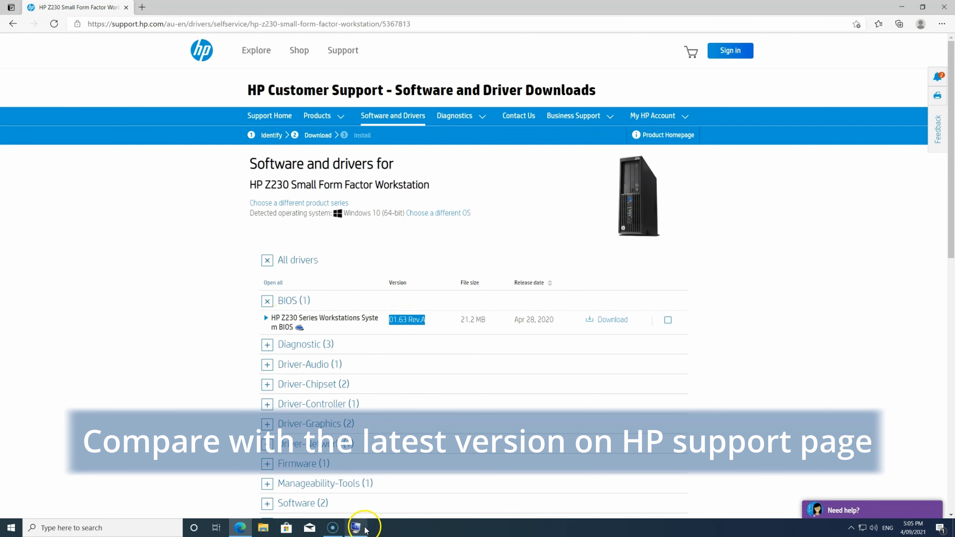
pyautogui.click(355, 527)
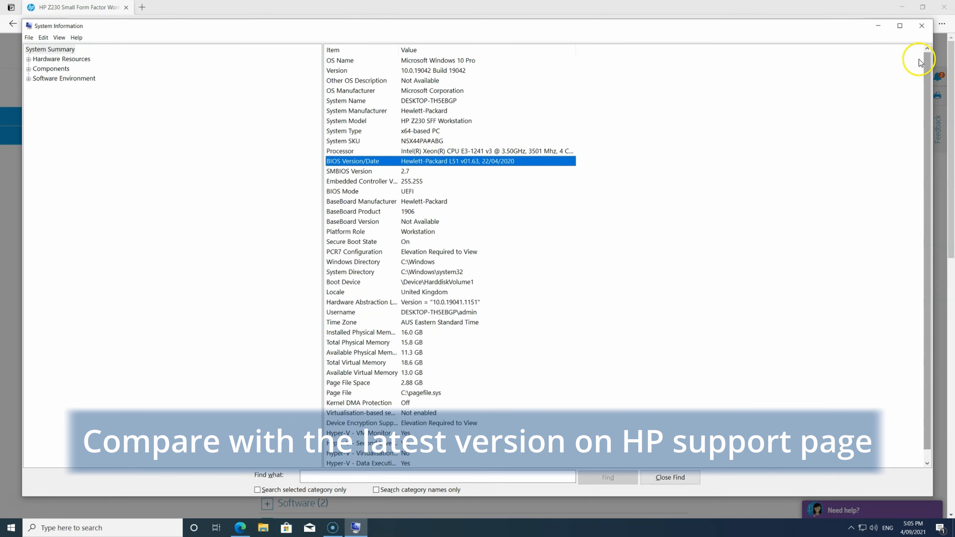
pyautogui.click(921, 26)
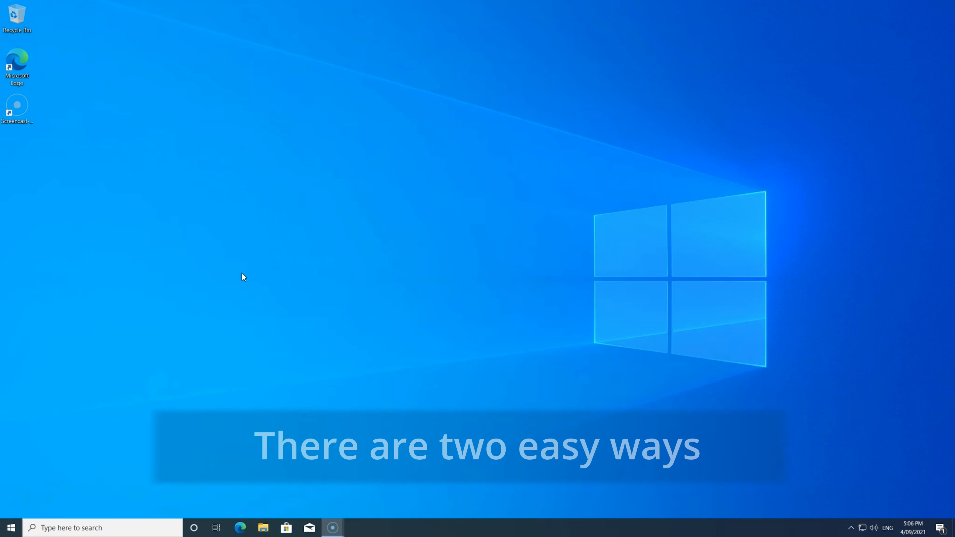
# Step: Run Get-Tpm in an elevated PowerShell showing IFX TPM version 4.32, then launch mmc
pyautogui.rightClick(11, 527)
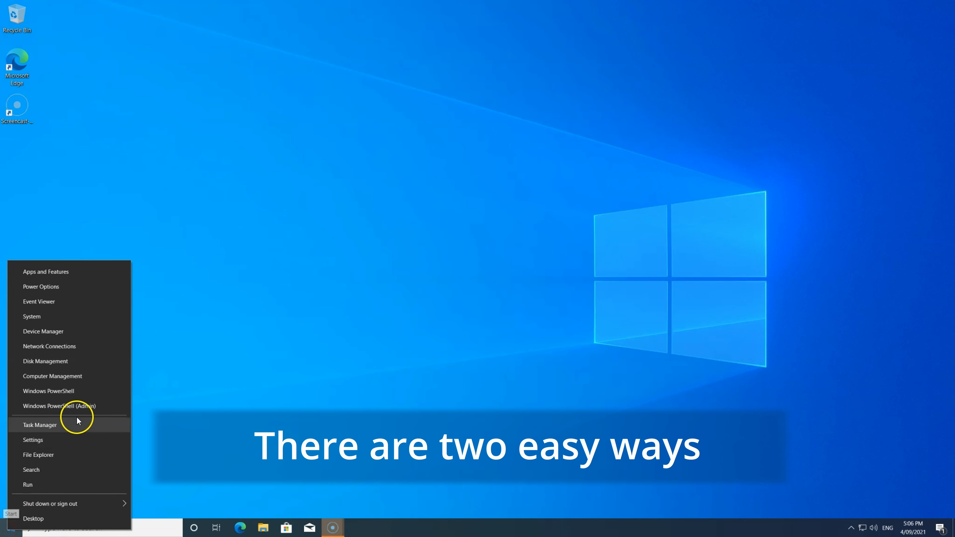
pyautogui.click(59, 406)
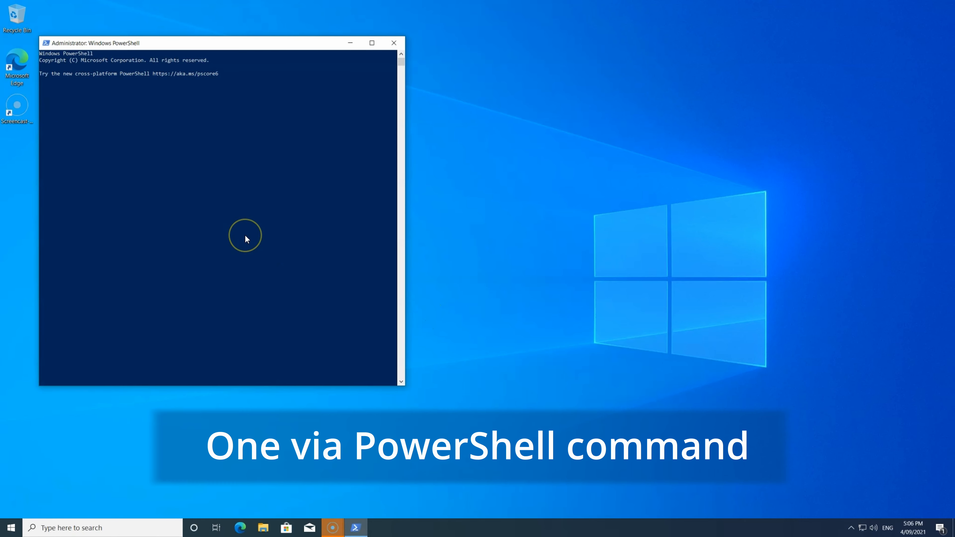
pyautogui.write('ge')
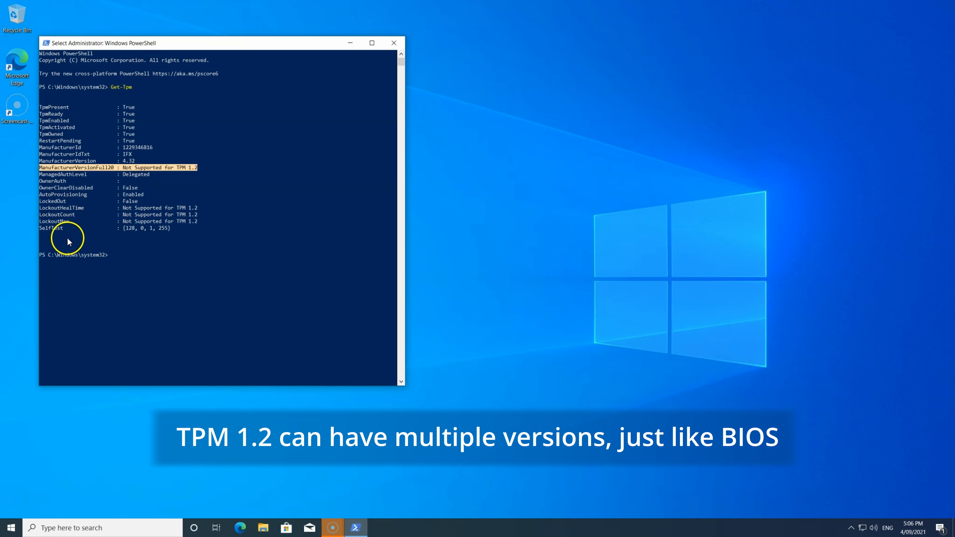
pyautogui.moveTo(163, 415)
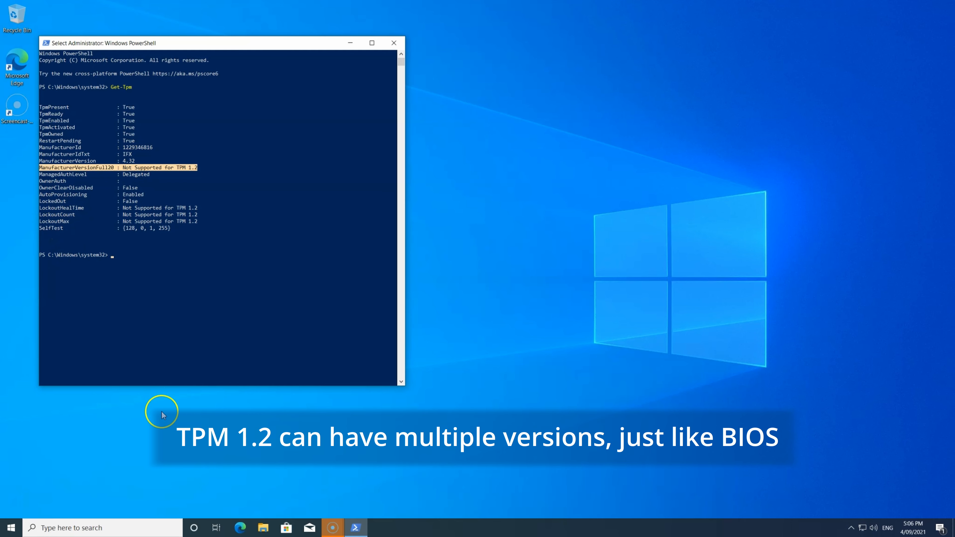
pyautogui.write('mmc')
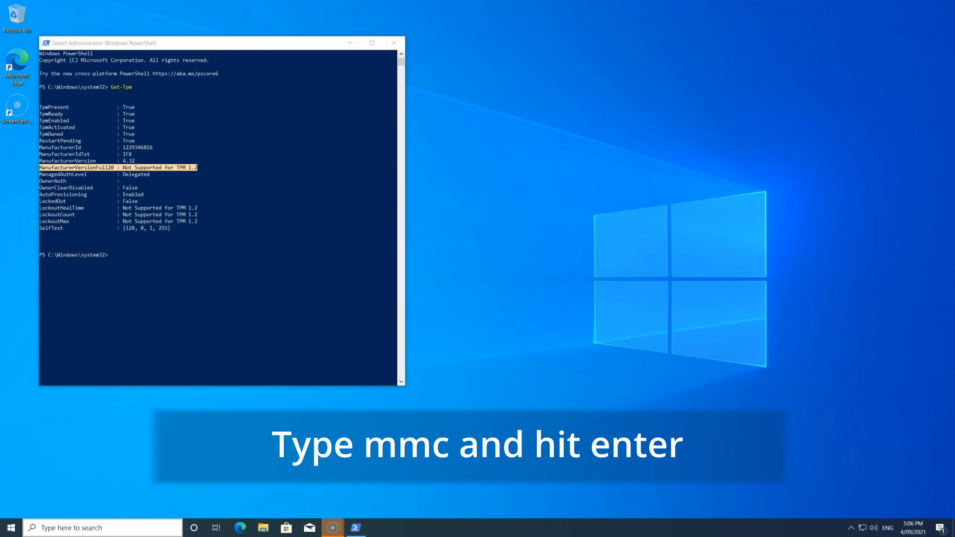
# Step: Add the TPM Management snap-in for the local computer, showing IFX TPM 4.32, specification 1.2
pyautogui.click(93, 92)
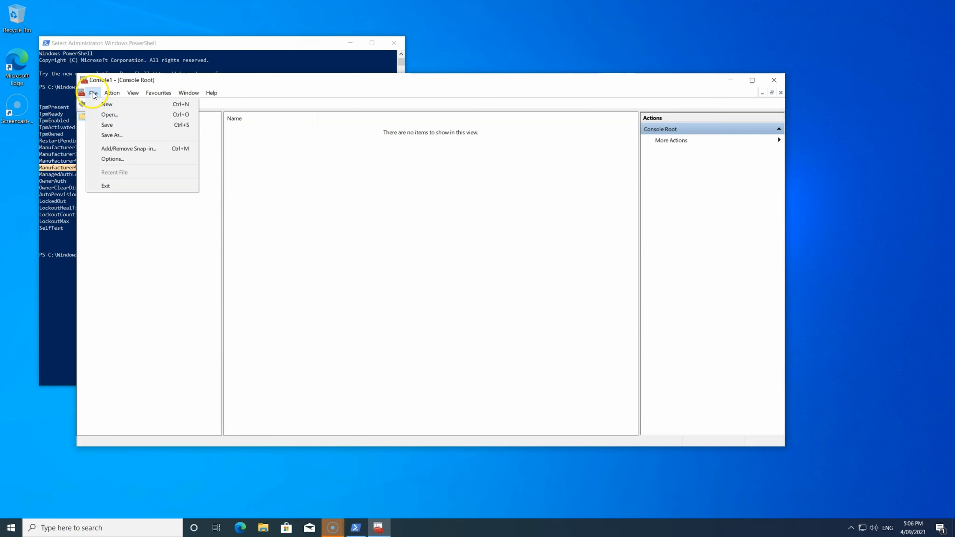
pyautogui.click(128, 148)
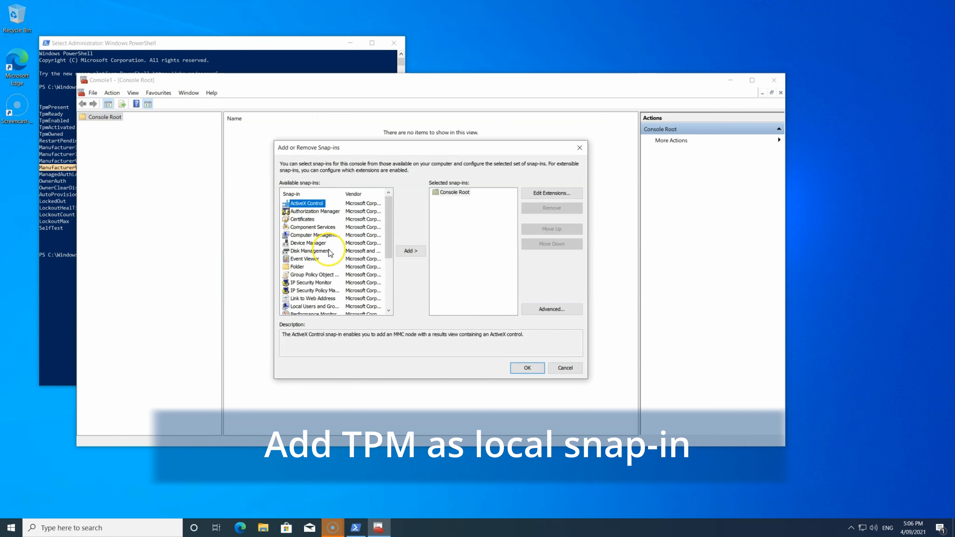
pyautogui.scroll(-3)
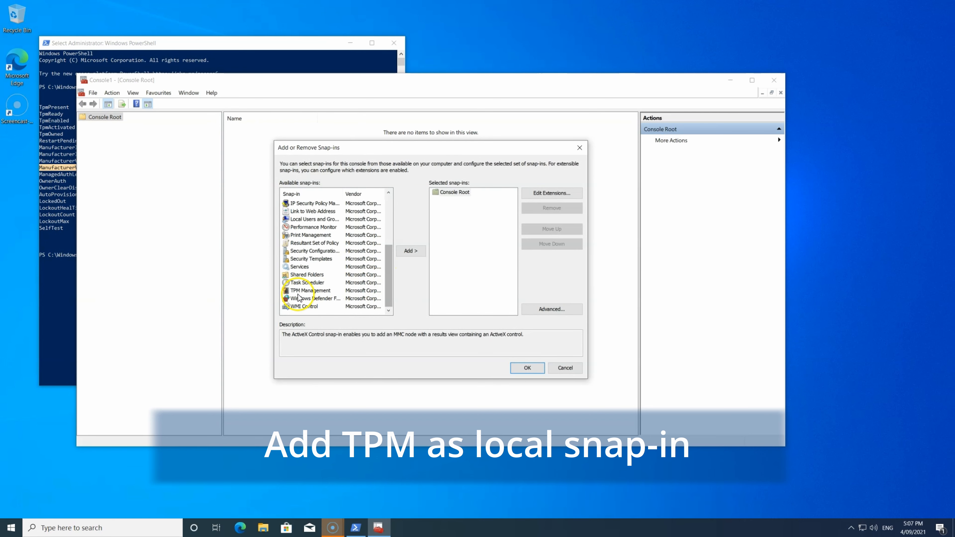
pyautogui.click(410, 250)
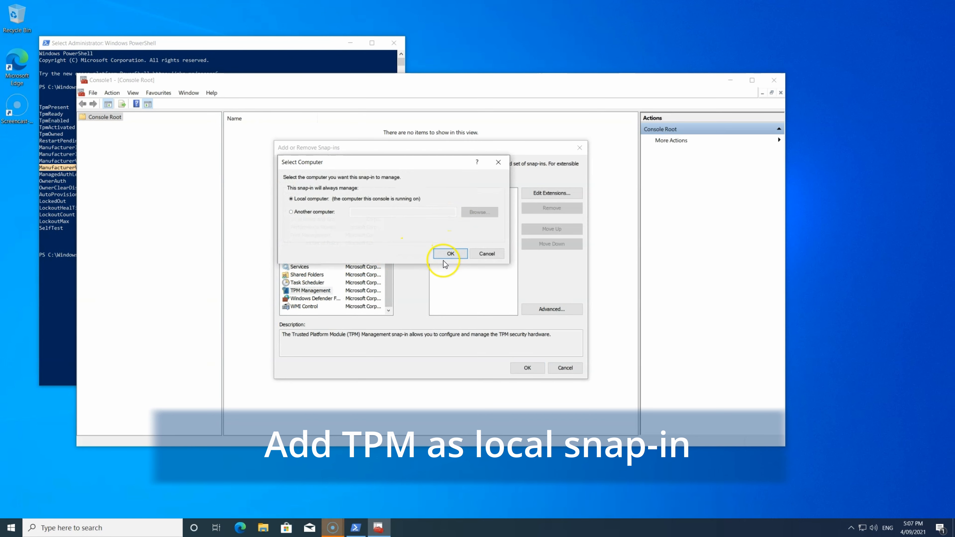
pyautogui.click(451, 253)
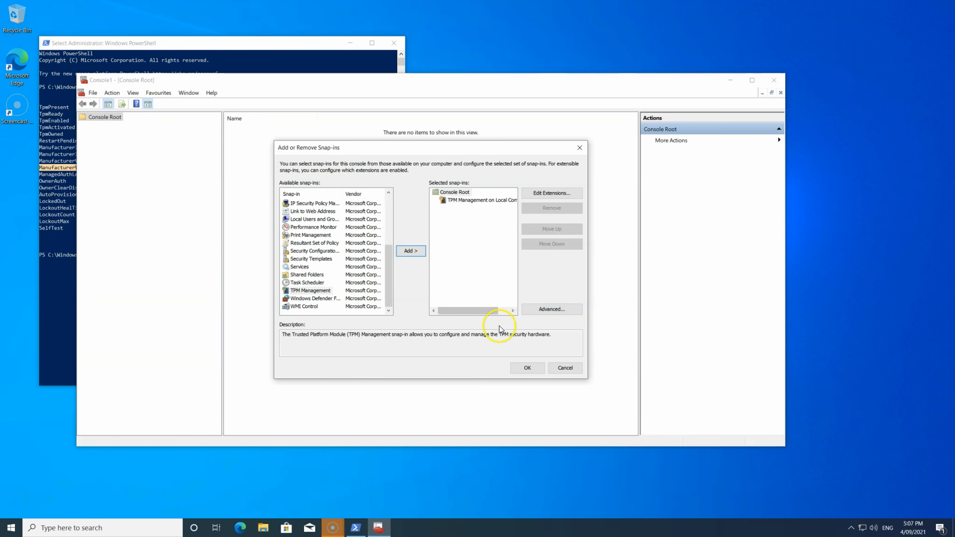
pyautogui.click(526, 368)
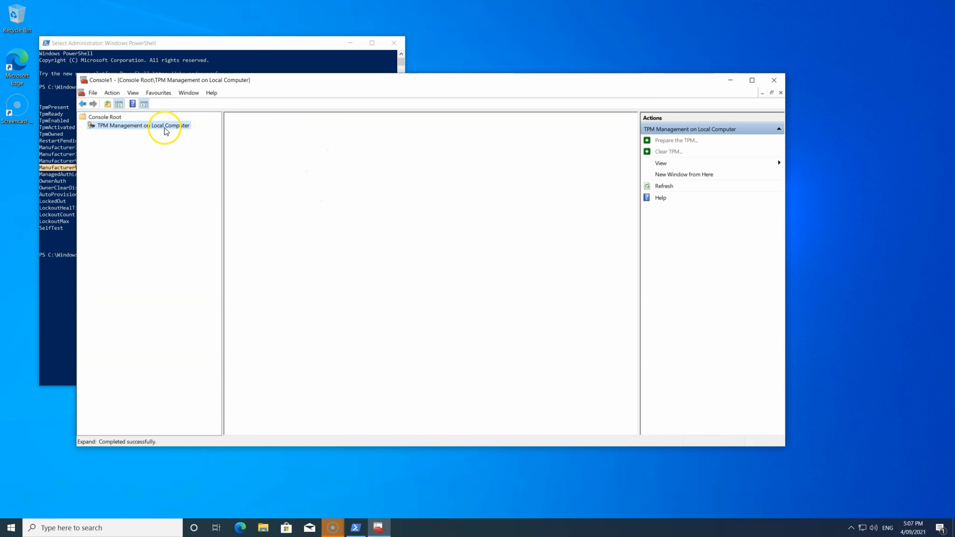
pyautogui.click(143, 126)
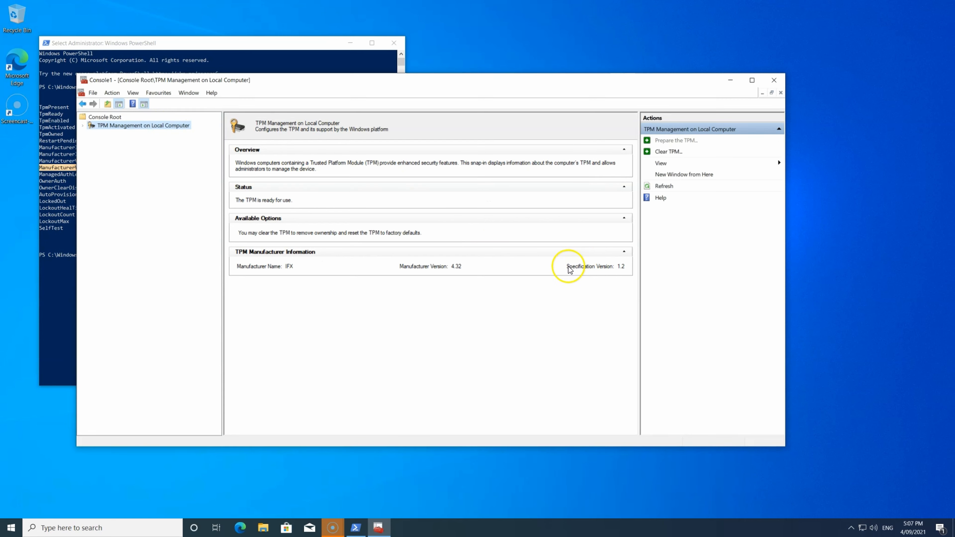
pyautogui.moveTo(619, 270)
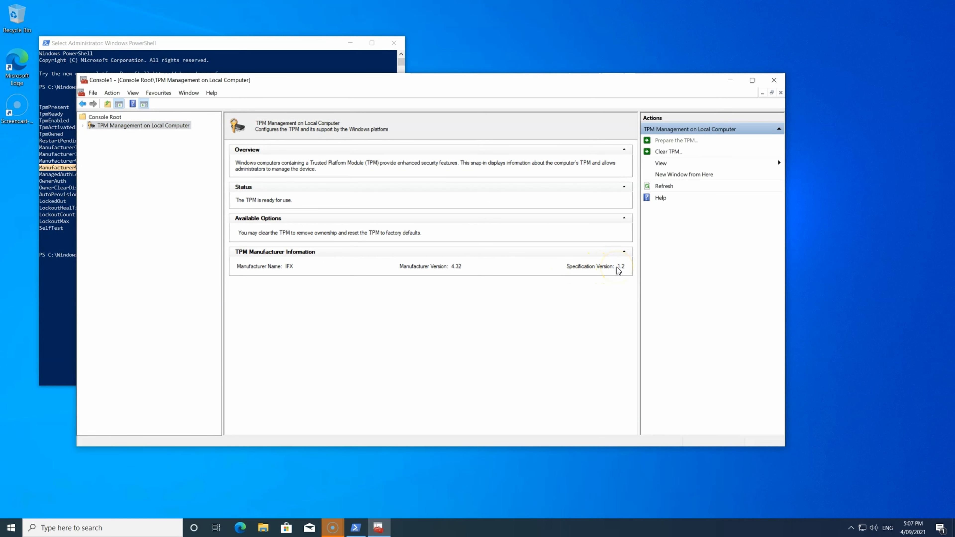
pyautogui.moveTo(273, 377)
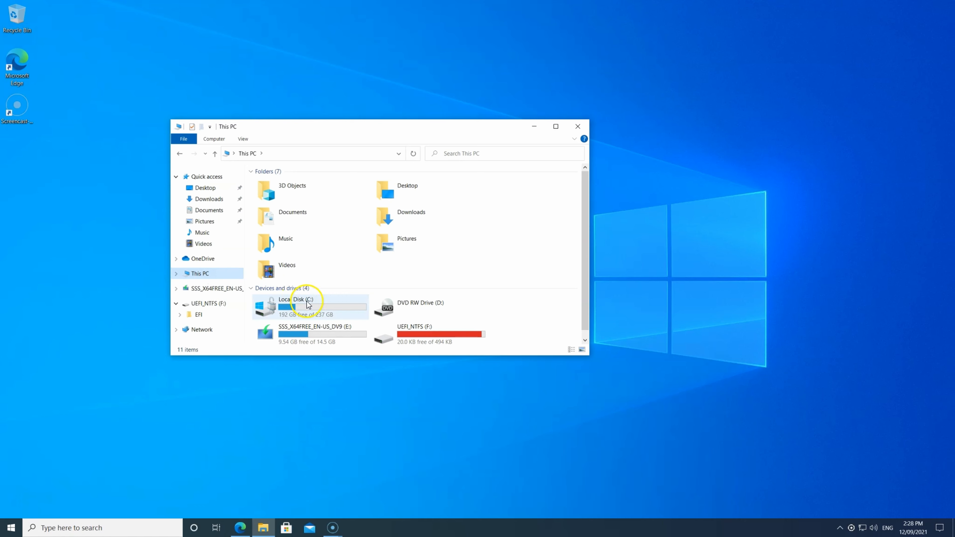
# Step: Turn off BitLocker on Local Disk (C:) via Manage BitLocker and confirm decryption
pyautogui.rightClick(304, 306)
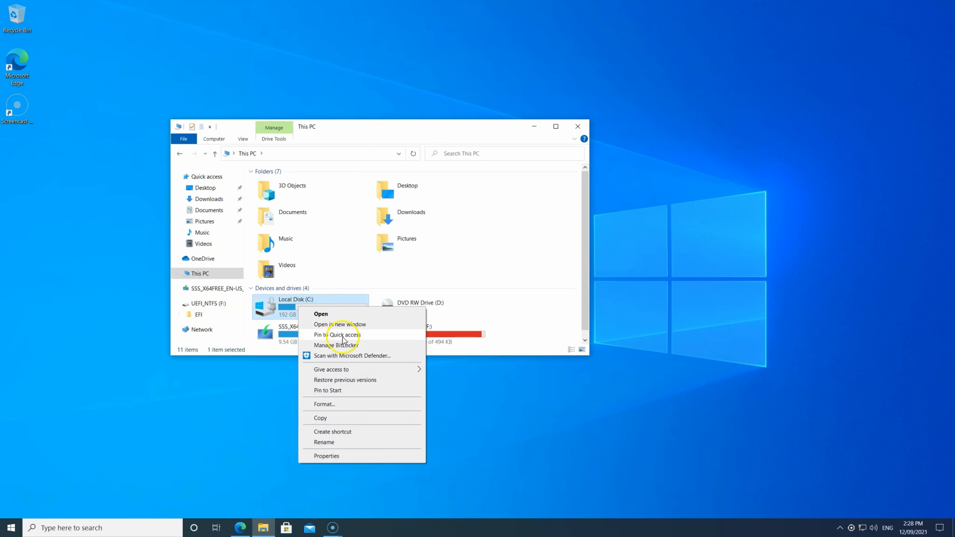
pyautogui.click(336, 345)
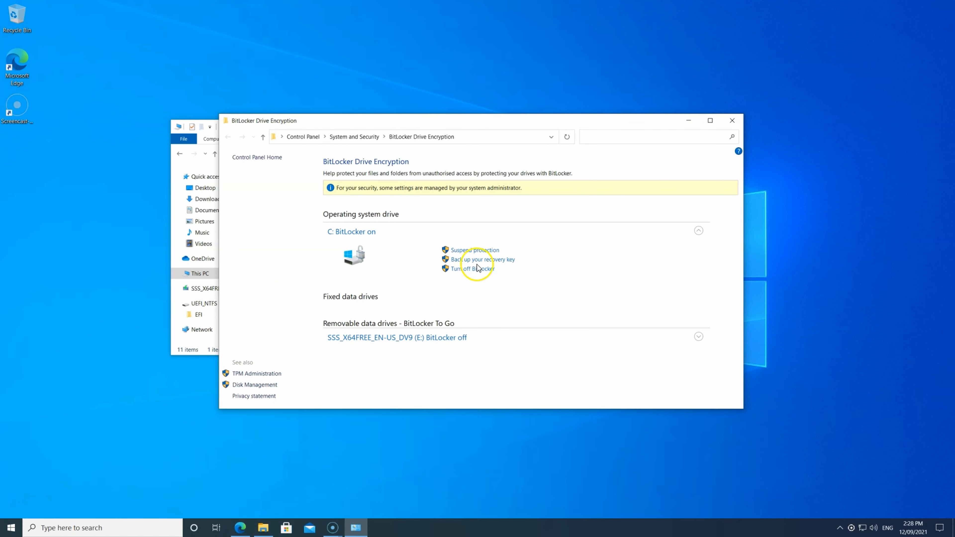
pyautogui.click(472, 268)
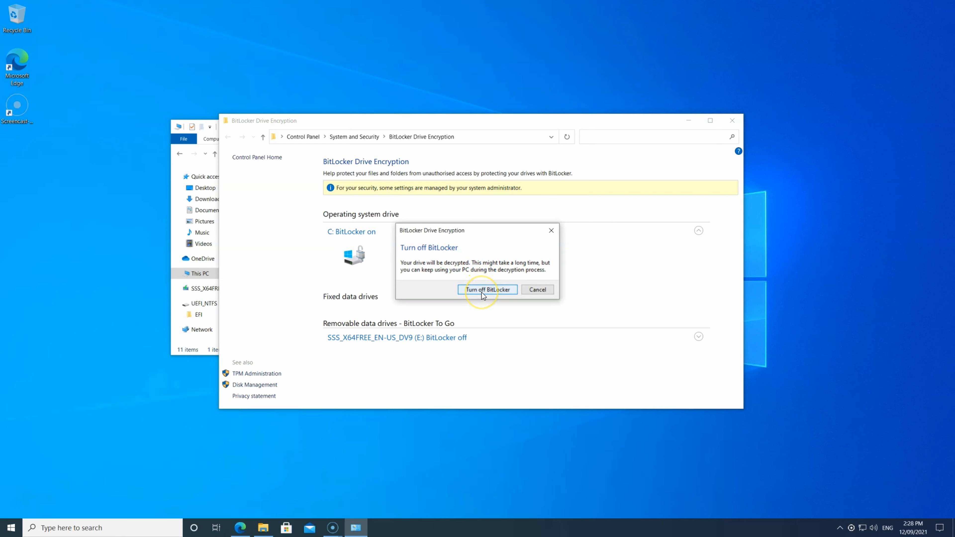
pyautogui.click(487, 289)
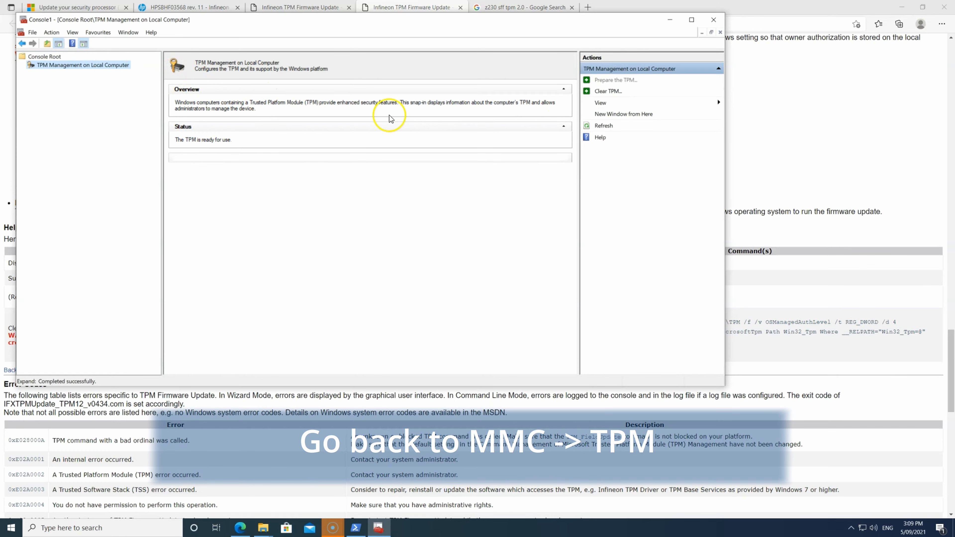
# Step: Clear the TPM from the Actions pane, restart to complete it, and dismiss the sign-out notice
pyautogui.click(607, 91)
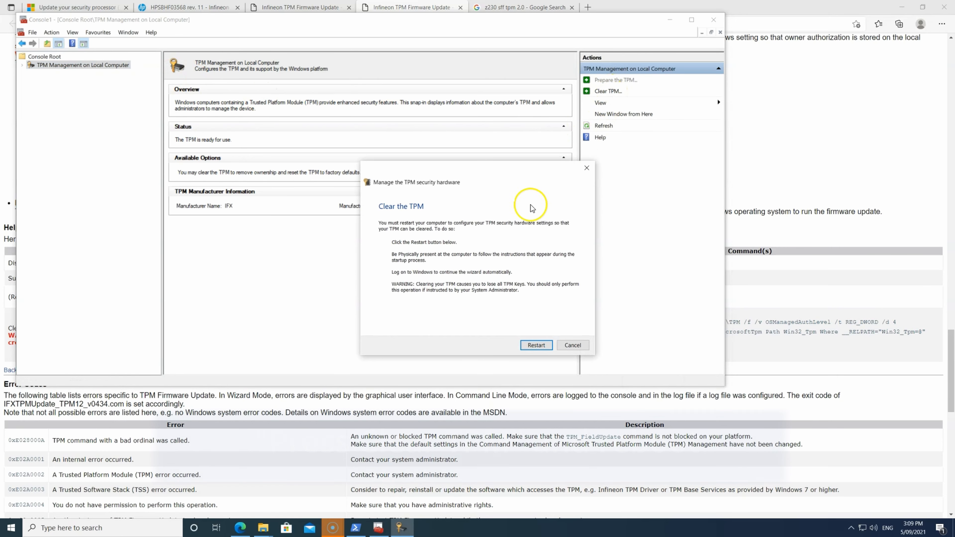
pyautogui.click(535, 345)
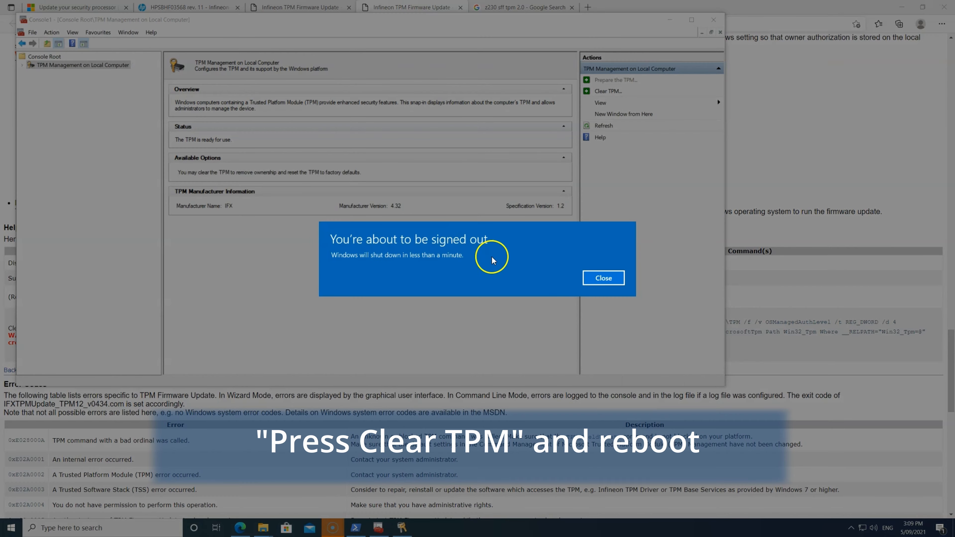
pyautogui.click(602, 278)
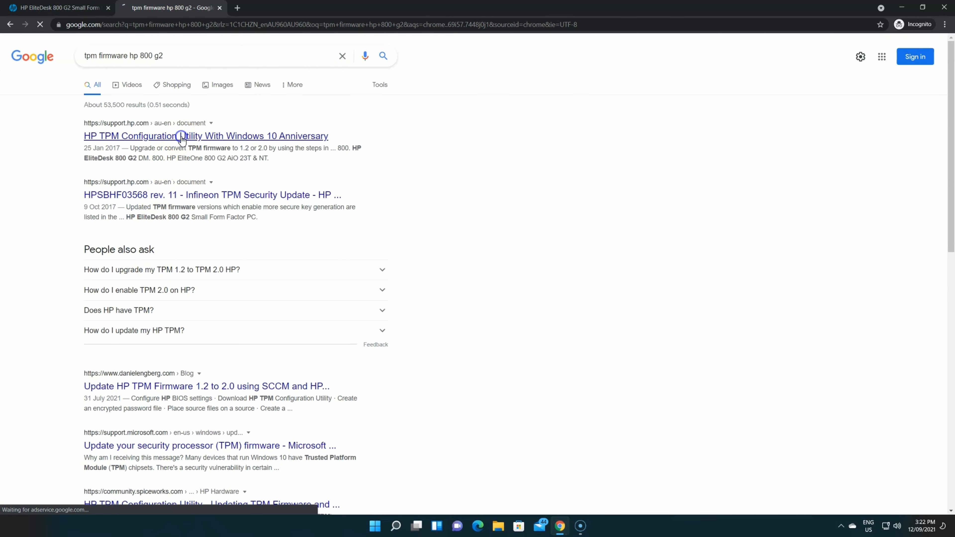
# Step: Open the HP TPM Configuration Utility With Windows 10 Anniversary search result
pyautogui.click(206, 136)
pyautogui.write('800 g2')
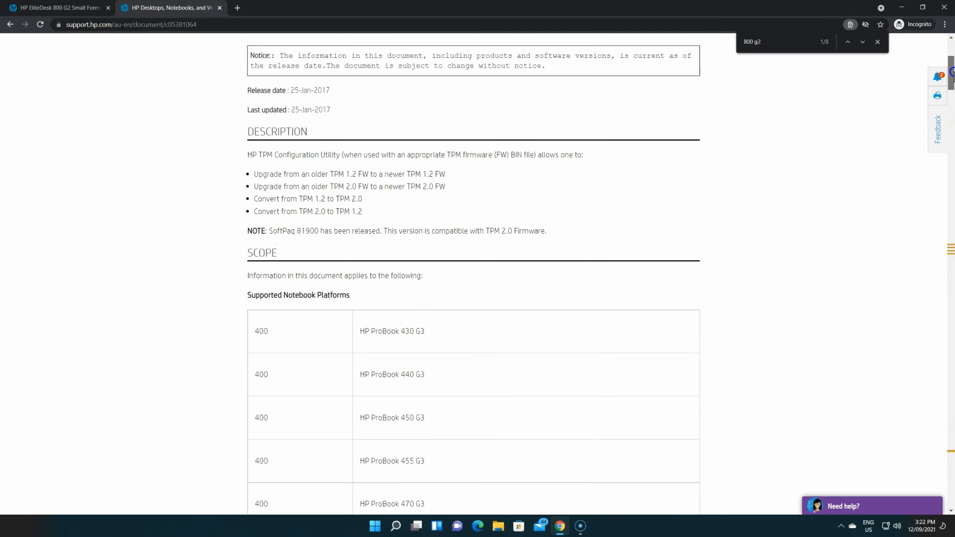
# Step: Download the SP81900 TPM Configuration Utility SoftPaq and run the downloaded exe
pyautogui.scroll(-3)
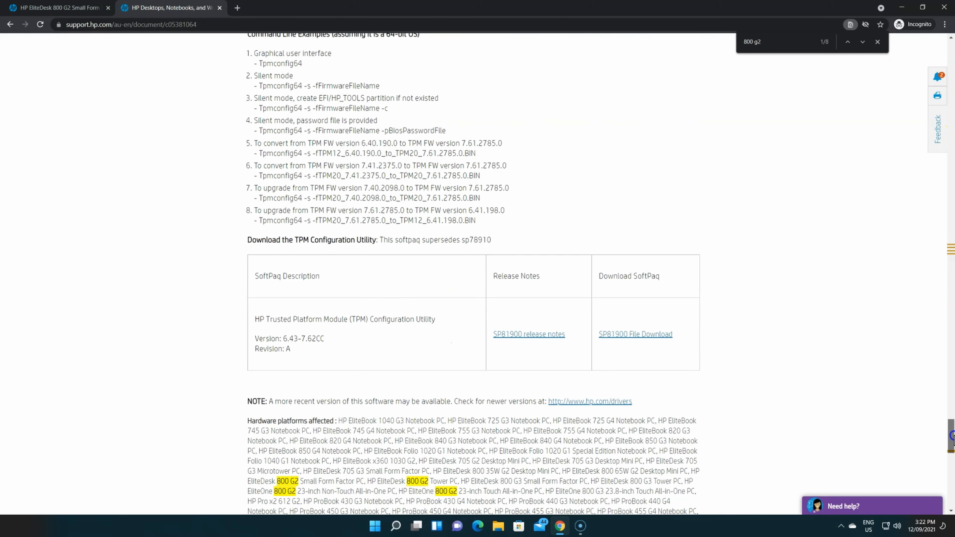
pyautogui.click(635, 334)
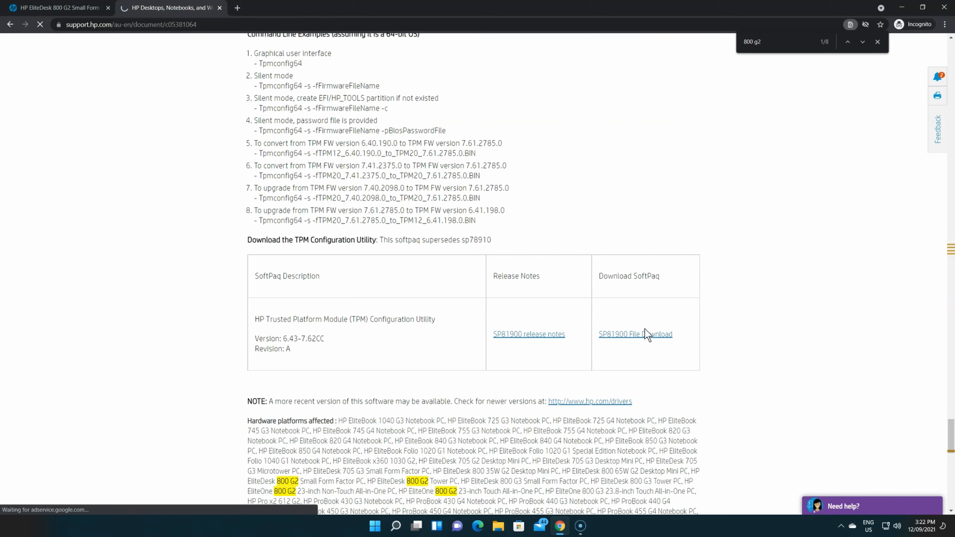
pyautogui.click(635, 333)
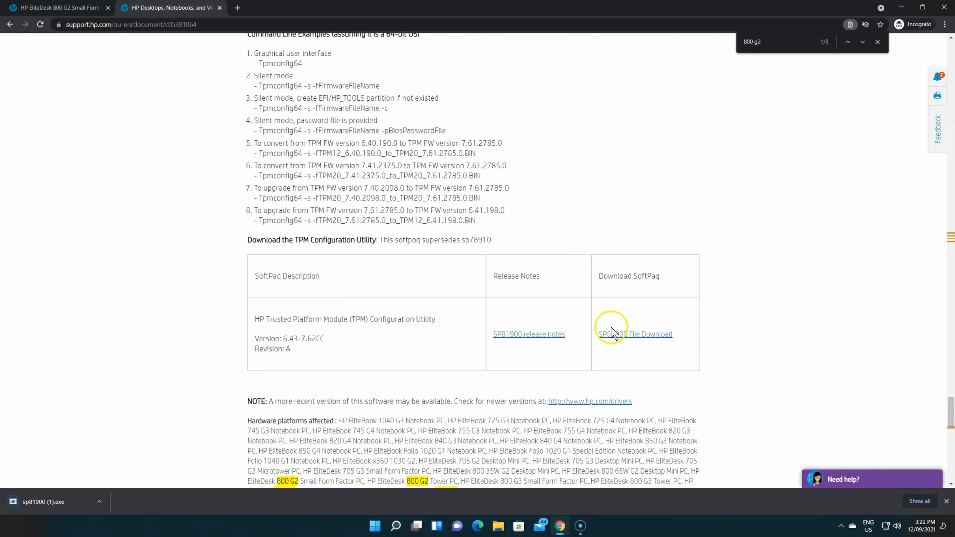
pyautogui.click(635, 334)
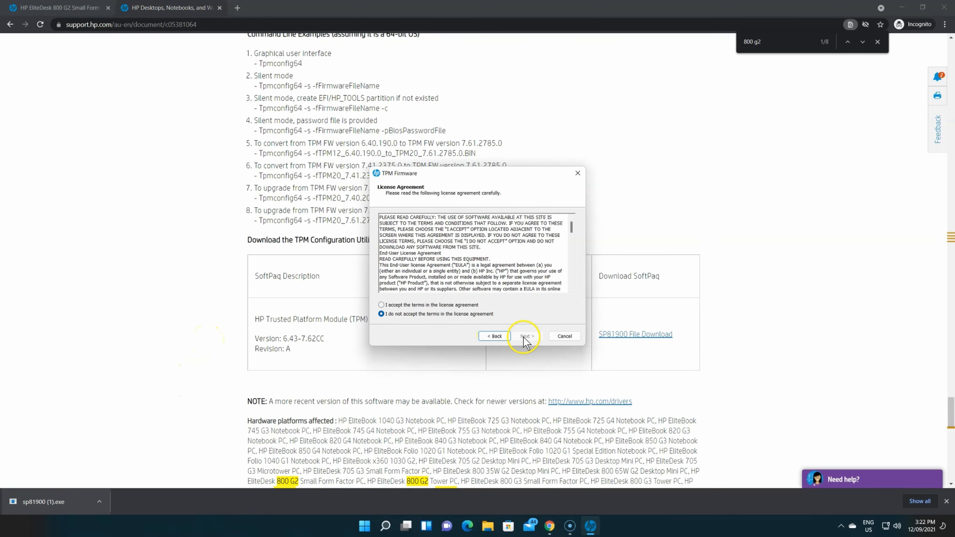
# Step: Accept the TPM Firmware license agreement and proceed with the SoftPaq extraction
pyautogui.click(525, 336)
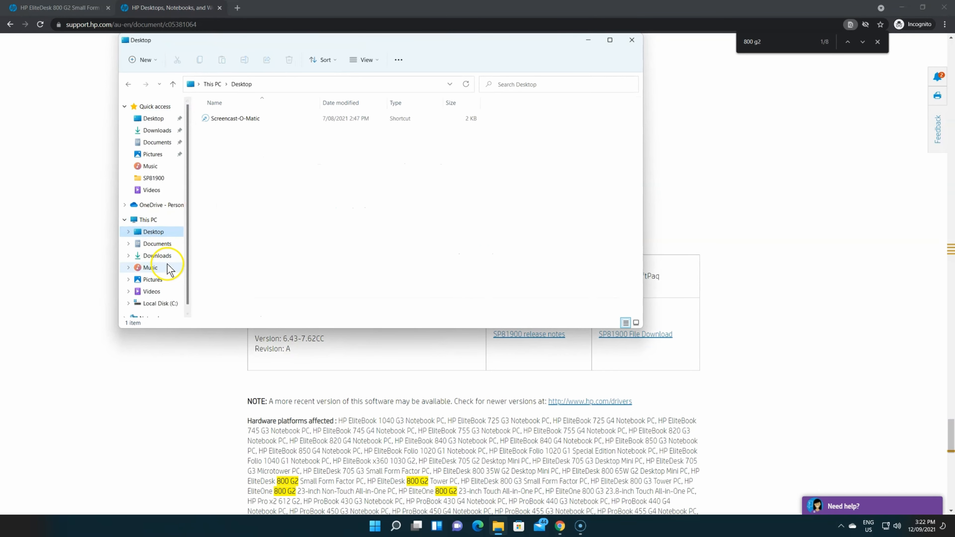
# Step: Browse to Local Disk (C:) and open the SWSetup folder
pyautogui.click(160, 303)
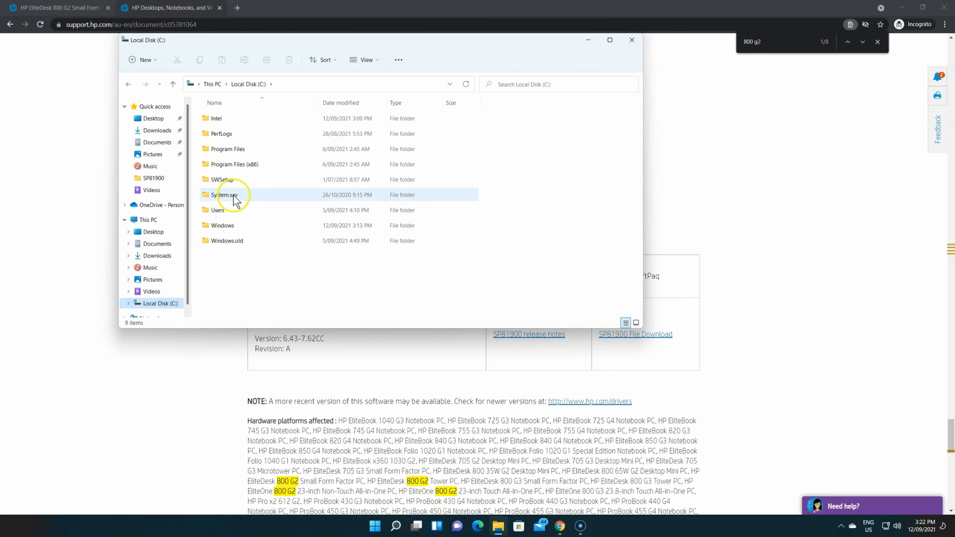
pyautogui.doubleClick(222, 179)
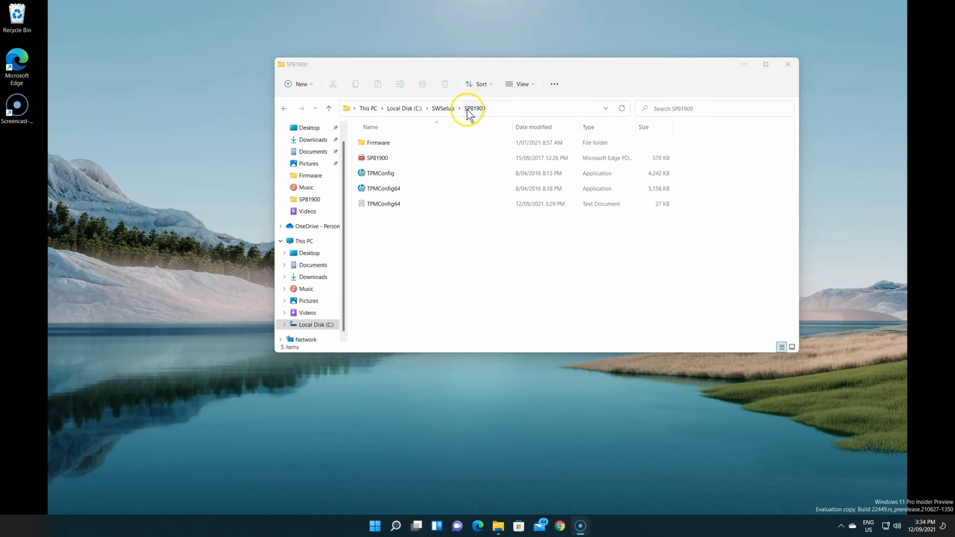
pyautogui.moveTo(440, 116)
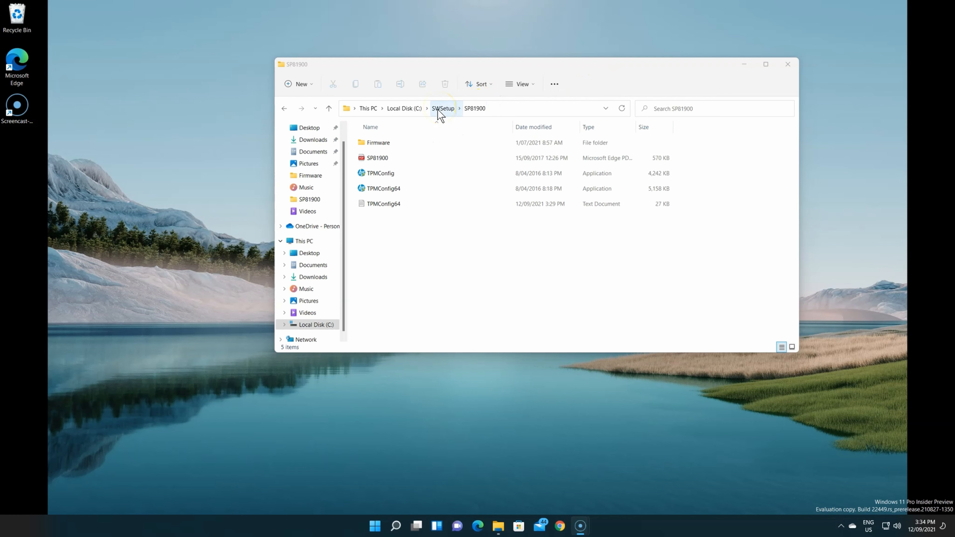
# Step: In the Firmware folder, select TPM12_6.43.243.0_to_TPM20_7.62.3126.0.BIN and copy it
pyautogui.click(377, 143)
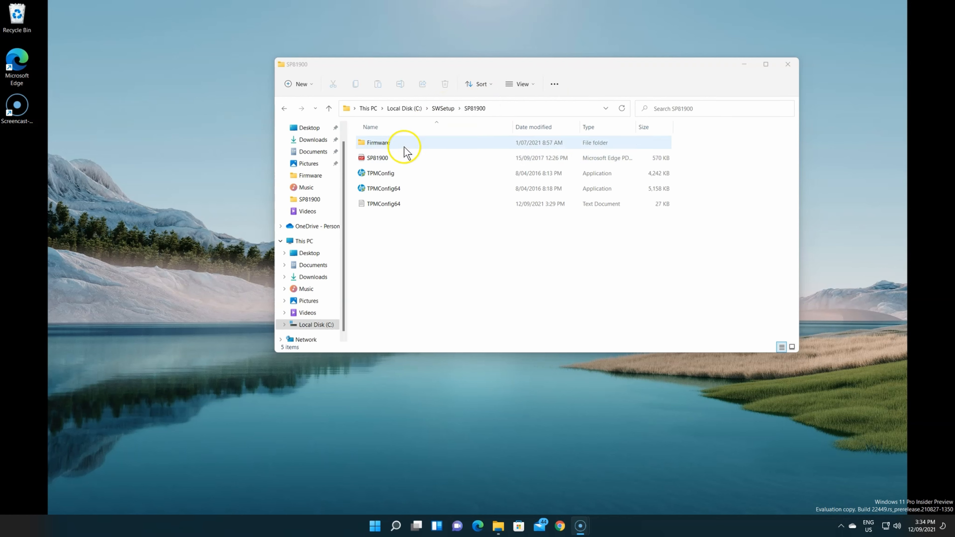
pyautogui.doubleClick(377, 143)
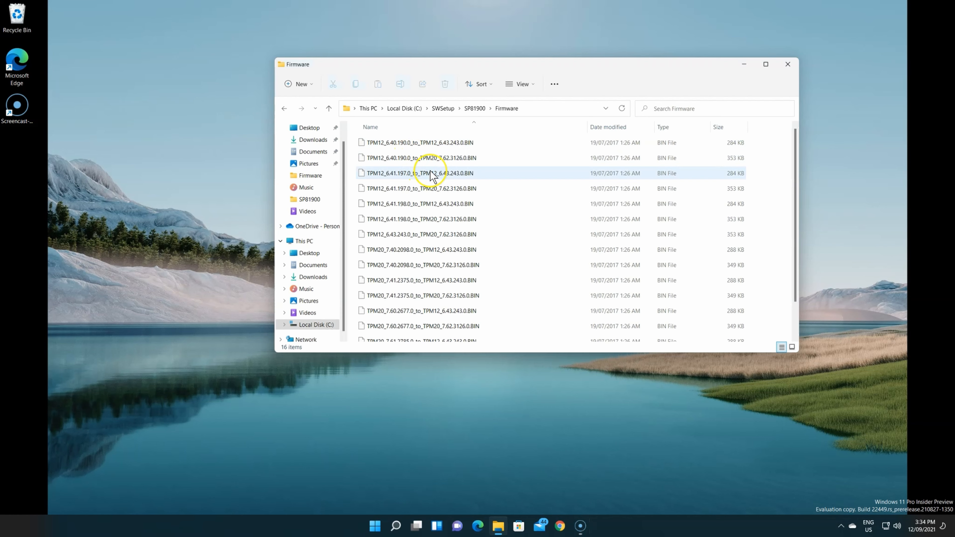
pyautogui.scroll(-3)
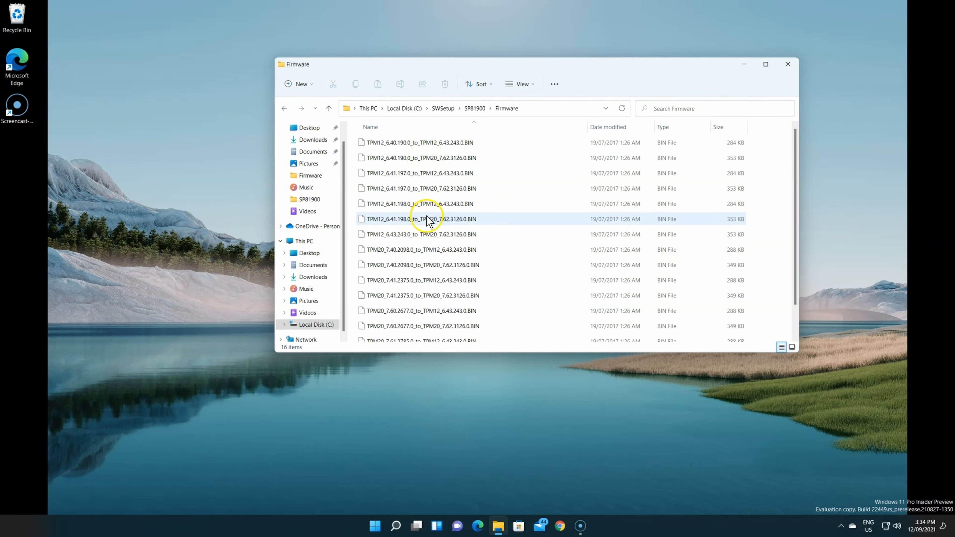
pyautogui.click(420, 233)
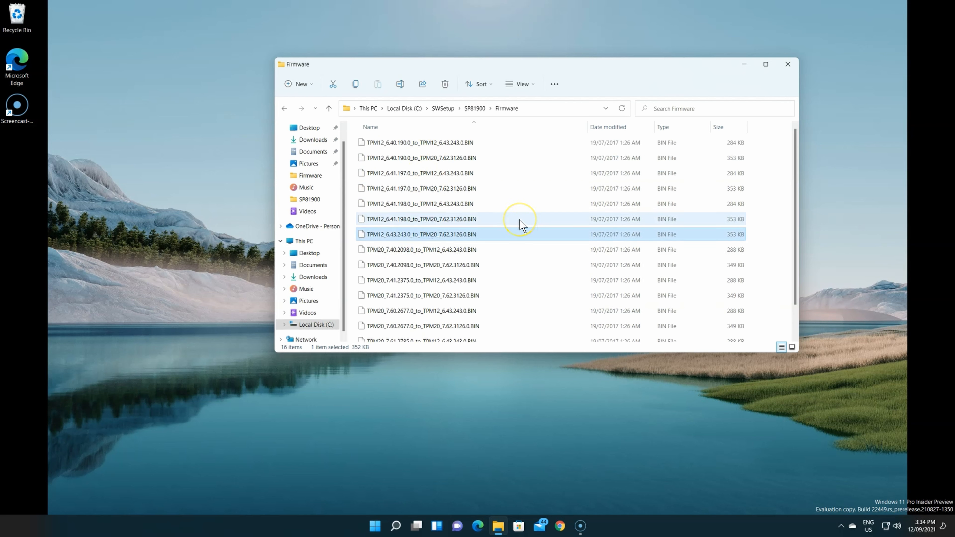
pyautogui.moveTo(420, 264)
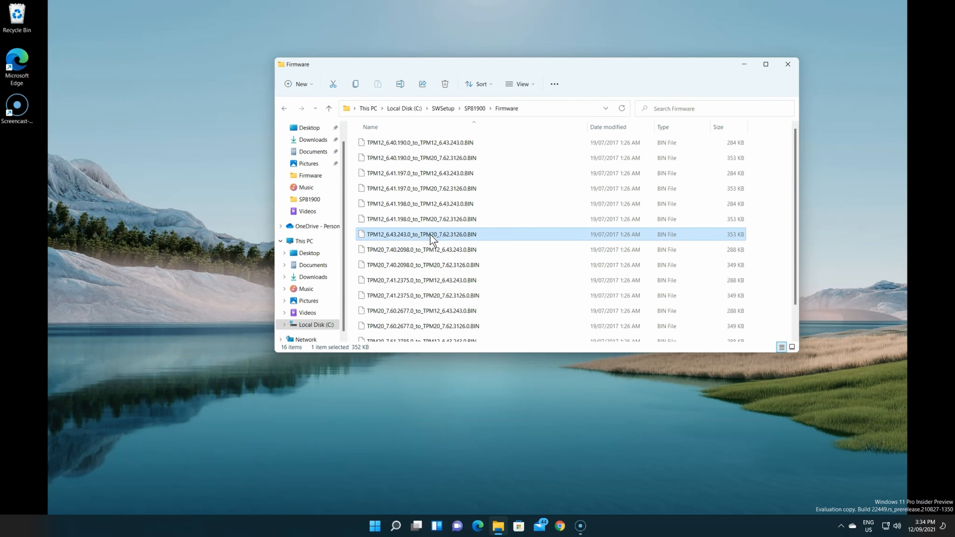
pyautogui.rightClick(432, 238)
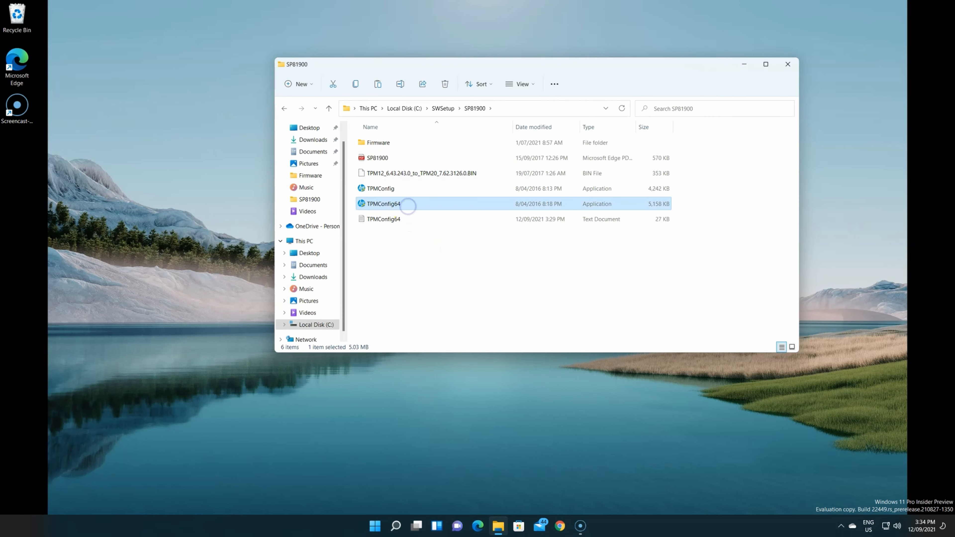
# Step: Launch TPMConfig64 and agree to the firmware update warning to proceed with the 1.2-to-2.0 update
pyautogui.doubleClick(383, 204)
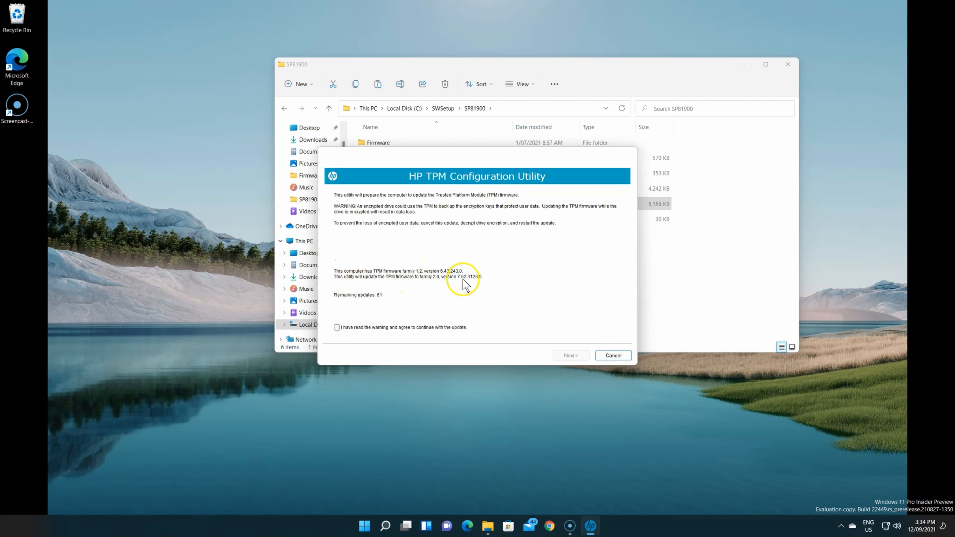
pyautogui.click(337, 327)
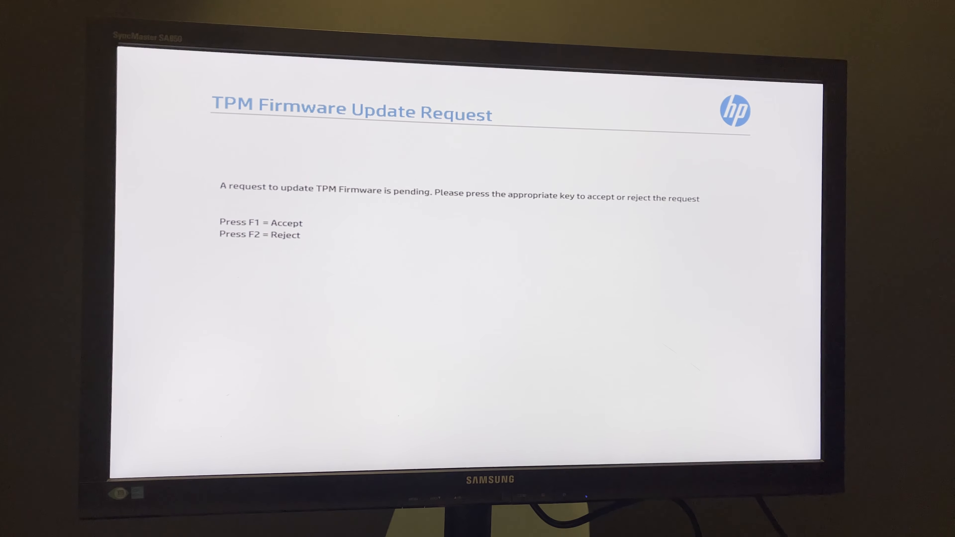
# Step: Accept the pending TPM firmware update with F1 and acknowledge the success message
pyautogui.press('F1')
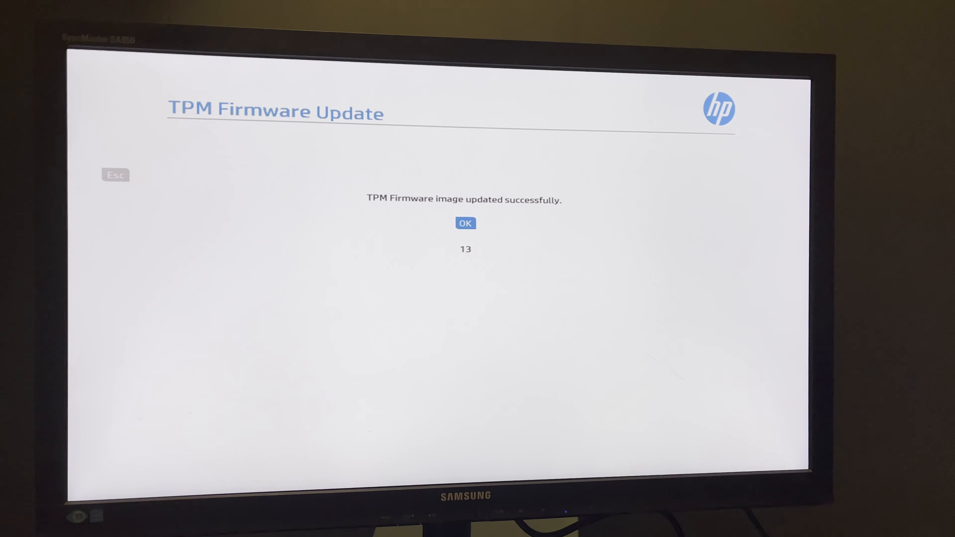
pyautogui.click(464, 223)
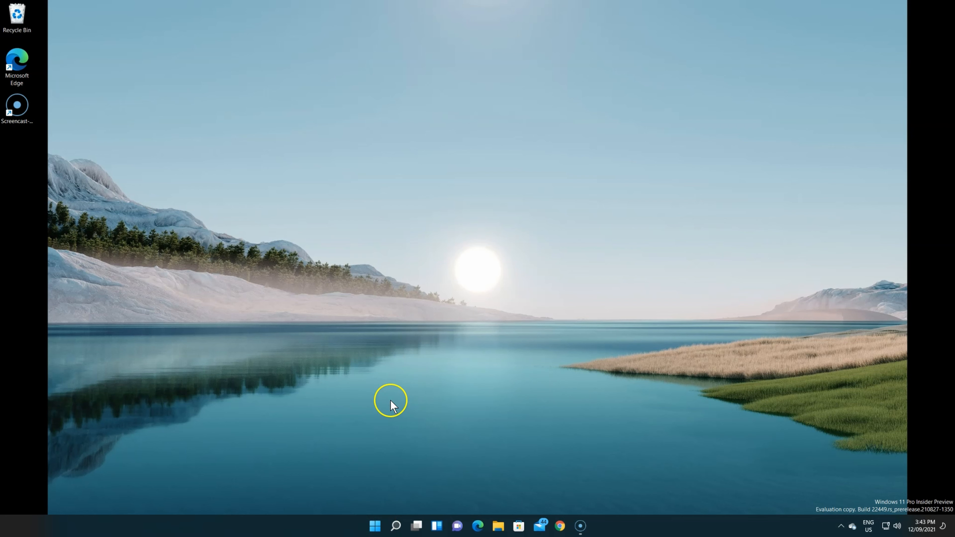
pyautogui.moveTo(408, 341)
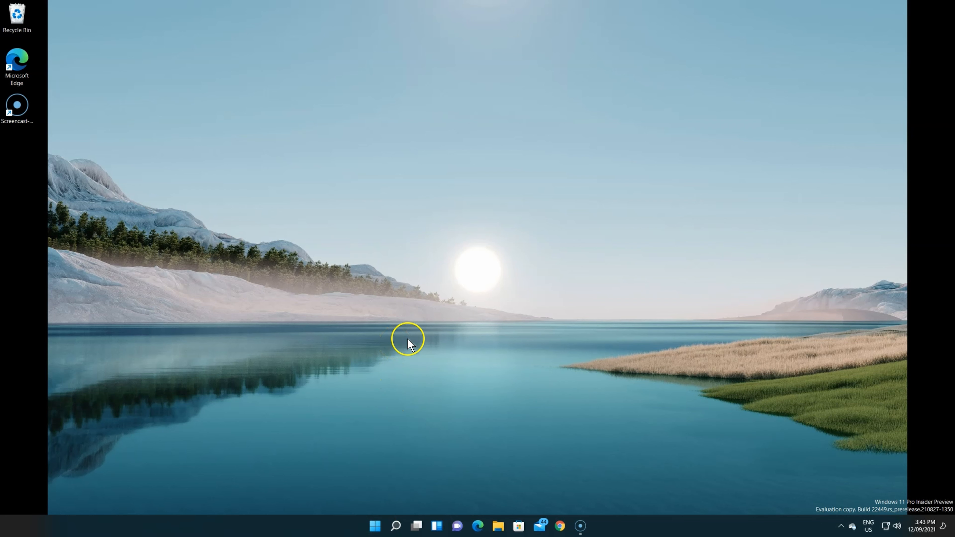
# Step: Run Get-Tpm in an administrator PowerShell to list the TPM status after the update
pyautogui.click(588, 526)
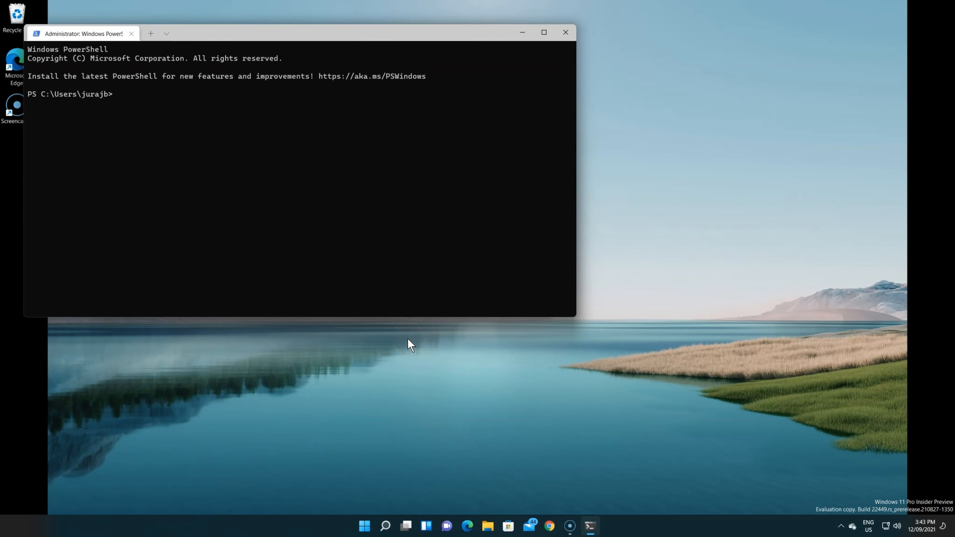
pyautogui.write('get-t')
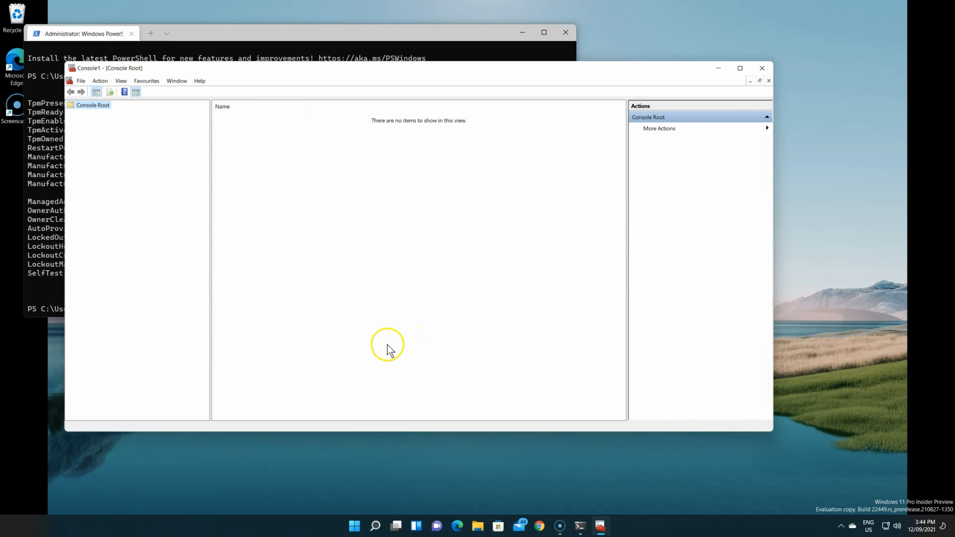
# Step: Add the TPM Management snap-in to the console via File > Add/Remove Snap-in
pyautogui.click(81, 81)
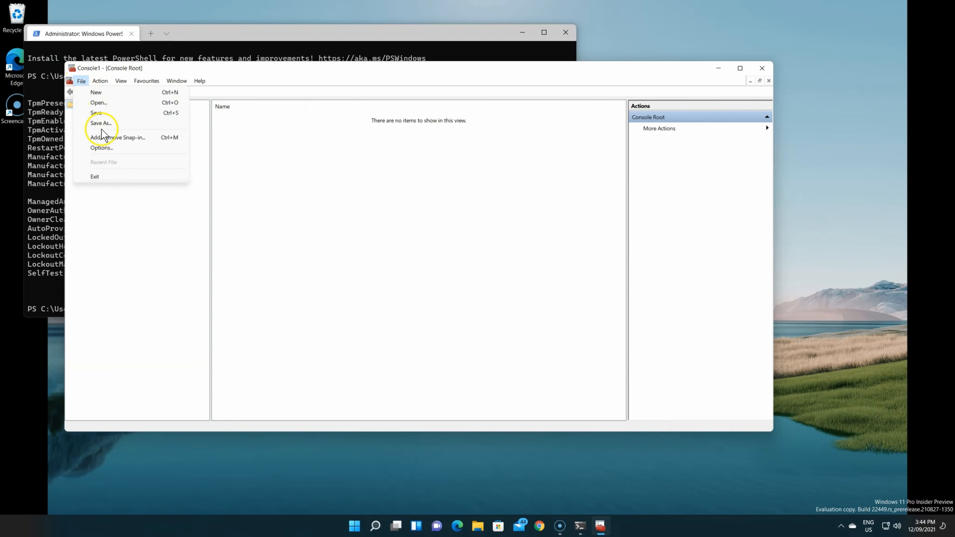
pyautogui.click(117, 138)
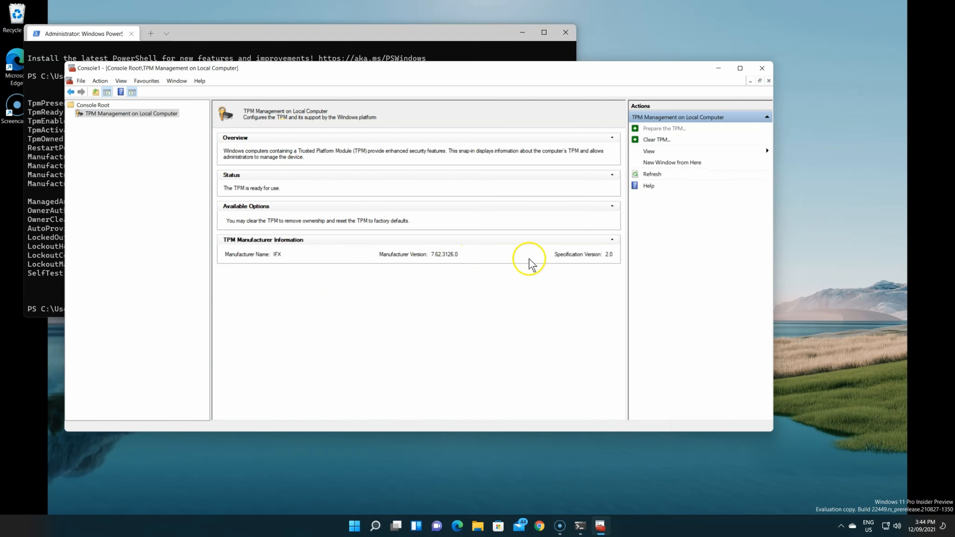
pyautogui.moveTo(494, 167)
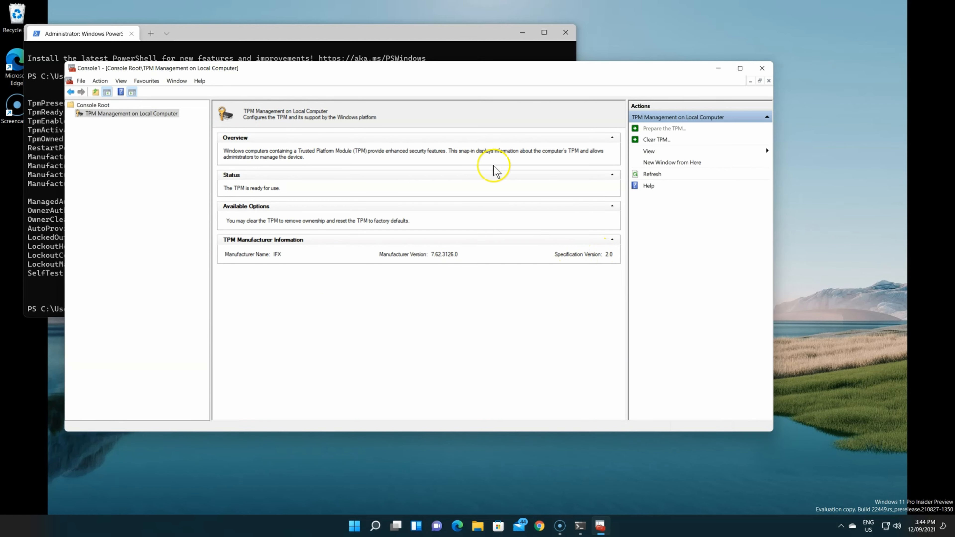